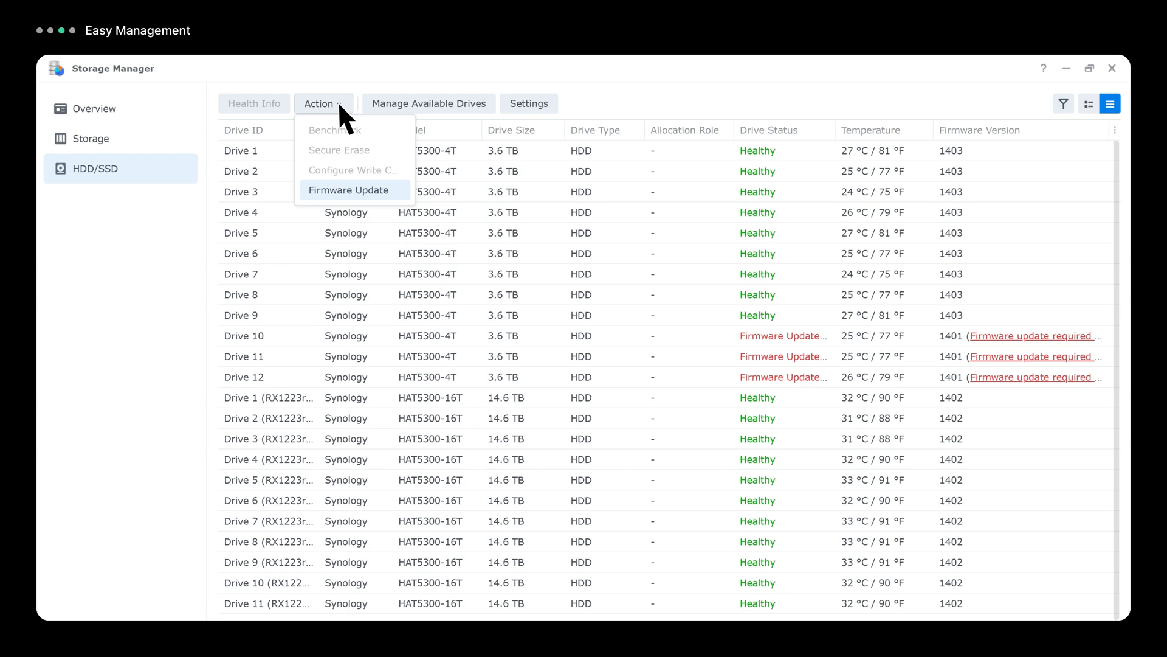
Start the listed drives' firmware update from Action > Firmware Update, accepting the restart warning.
left_click(348, 189)
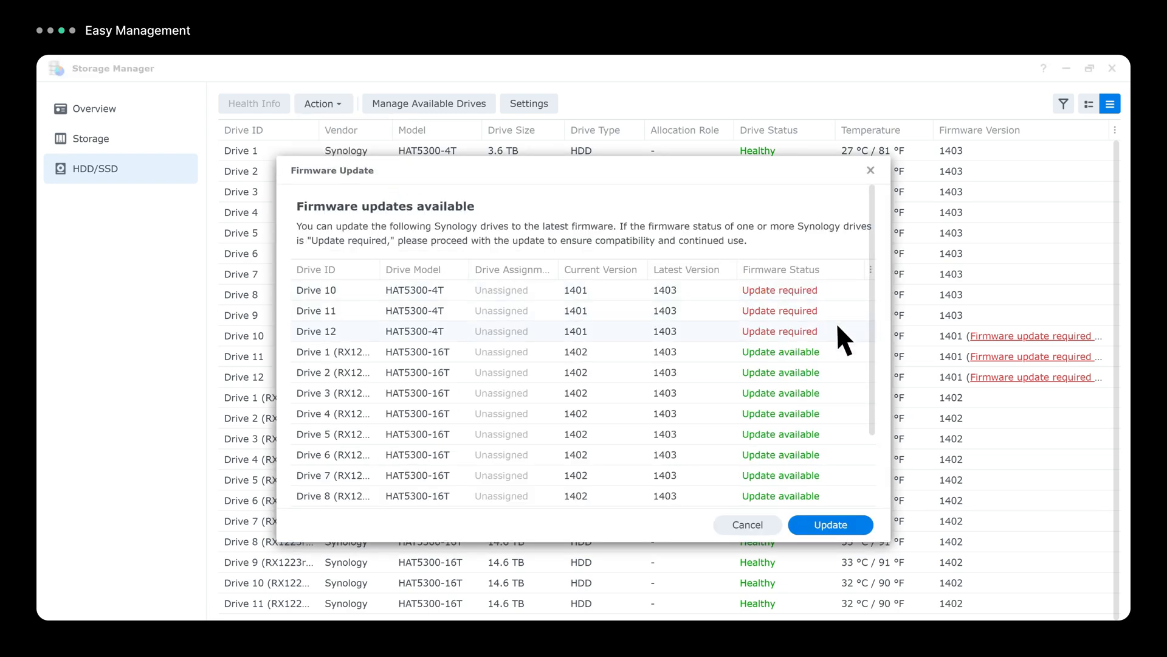
left_click(830, 524)
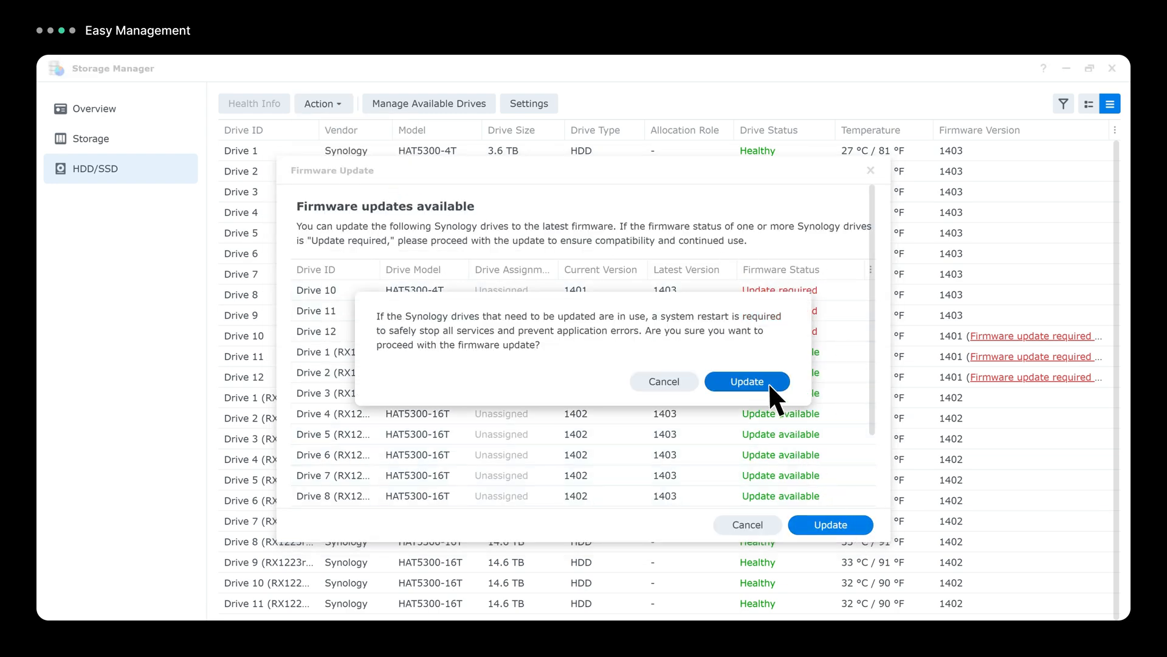
left_click(747, 381)
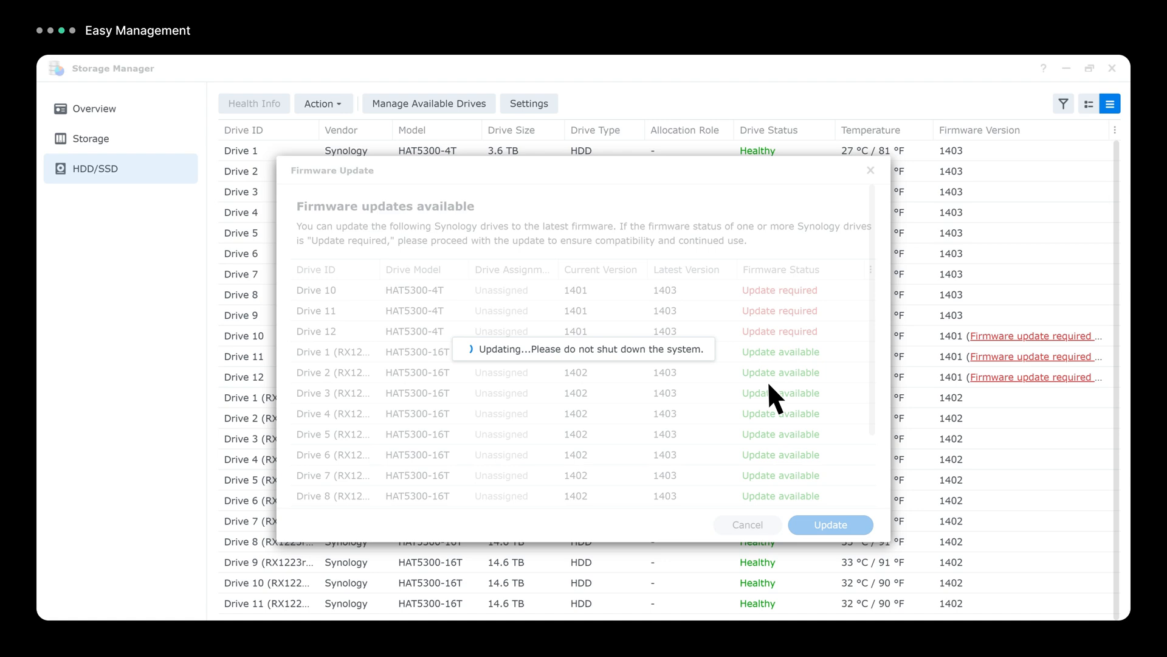